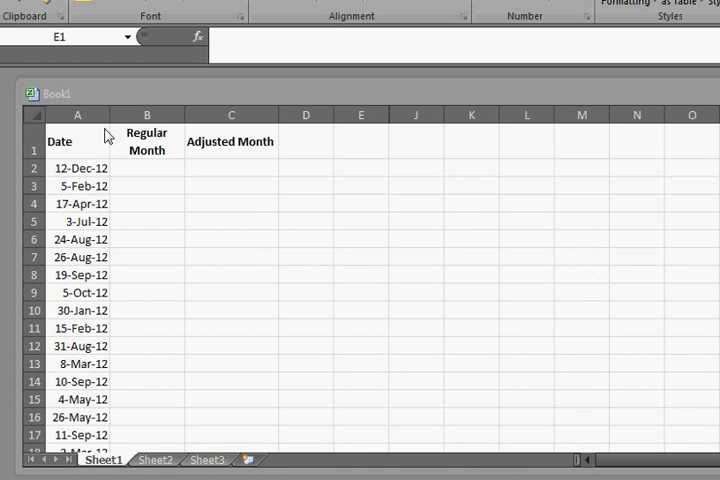
# Enter =MONTH(A2) in B2, correct the #NAME? error, and fill it down to B24
pyautogui.click(360, 140)
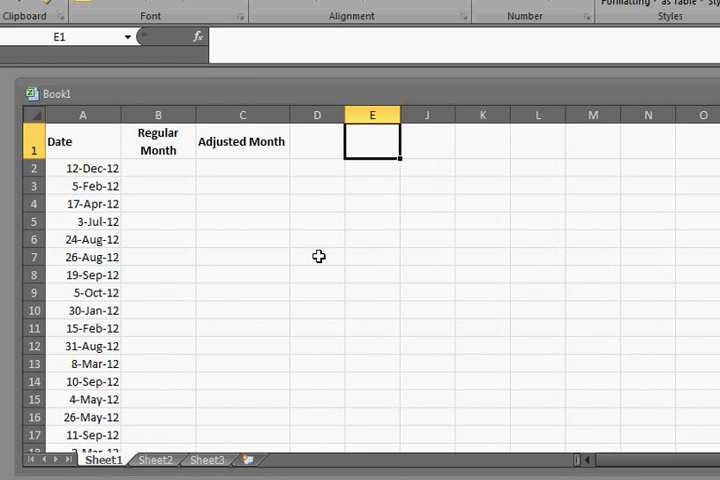
pyautogui.moveTo(308, 290)
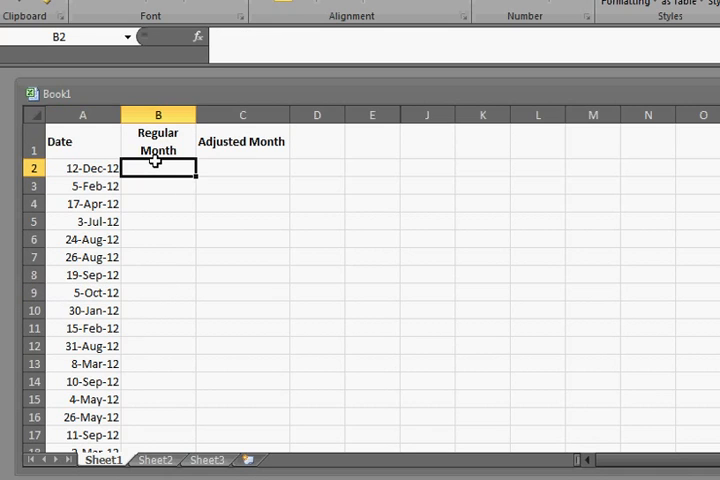
pyautogui.write('=month')
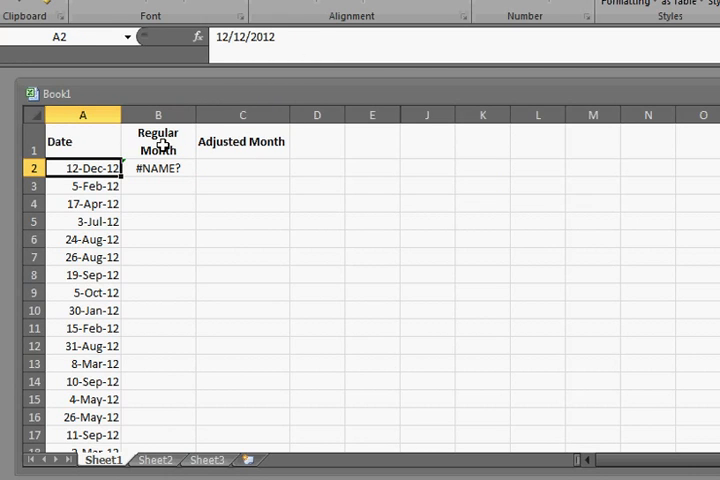
pyautogui.click(156, 168)
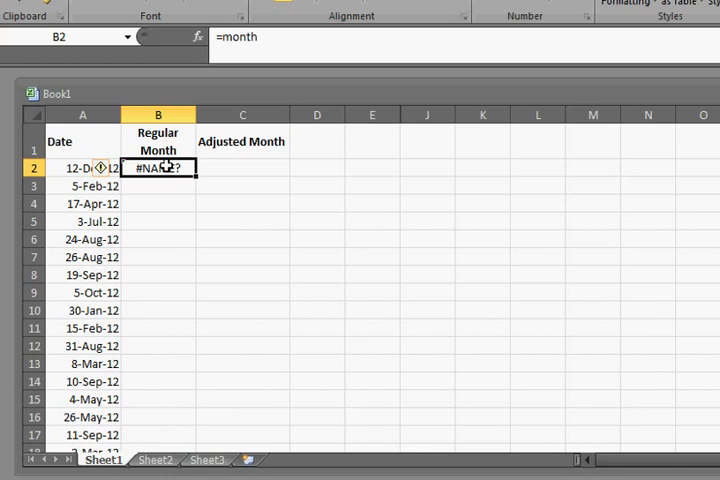
pyautogui.write('mo')
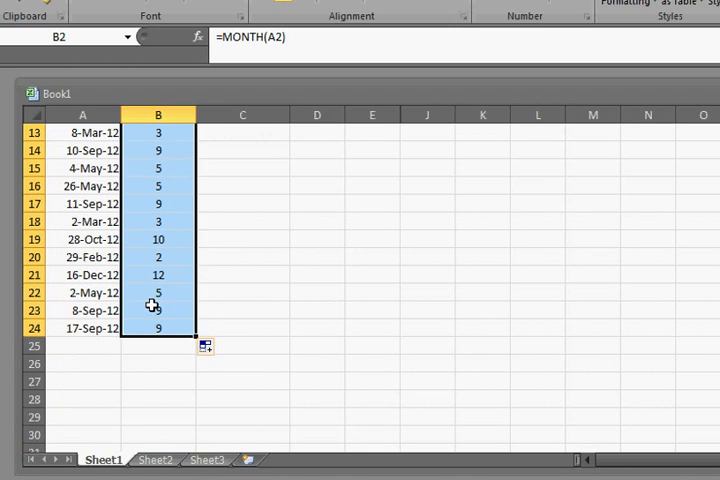
pyautogui.click(90, 240)
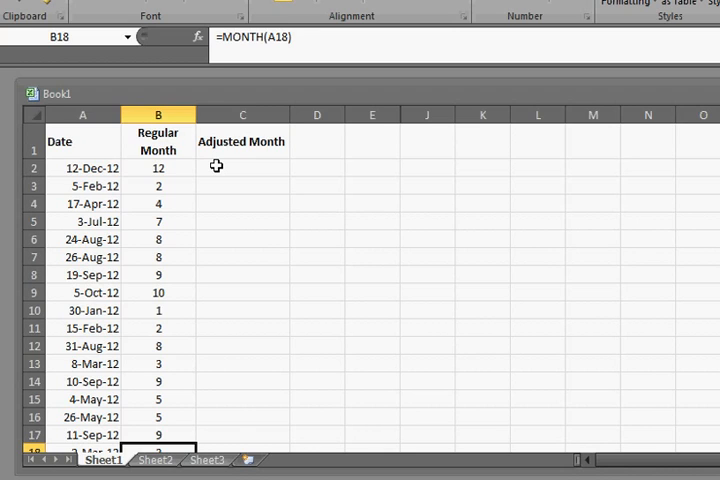
# Unhide the columns between E and J to reveal the Start Date and Month table
pyautogui.moveTo(372, 114); pyautogui.dragTo(428, 114)
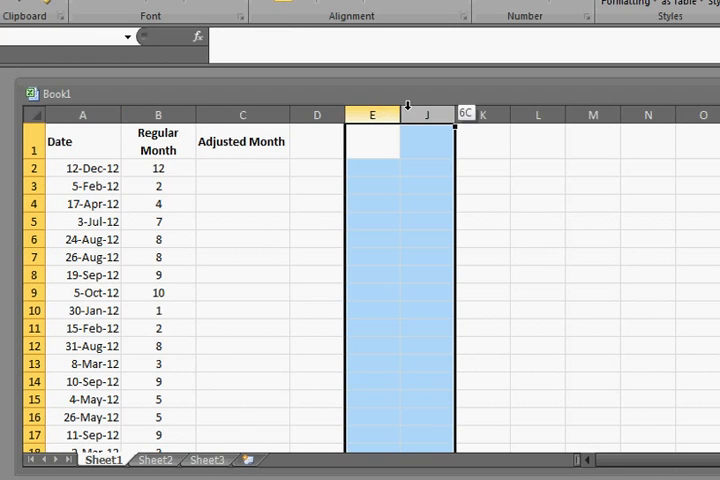
pyautogui.rightClick(426, 114)
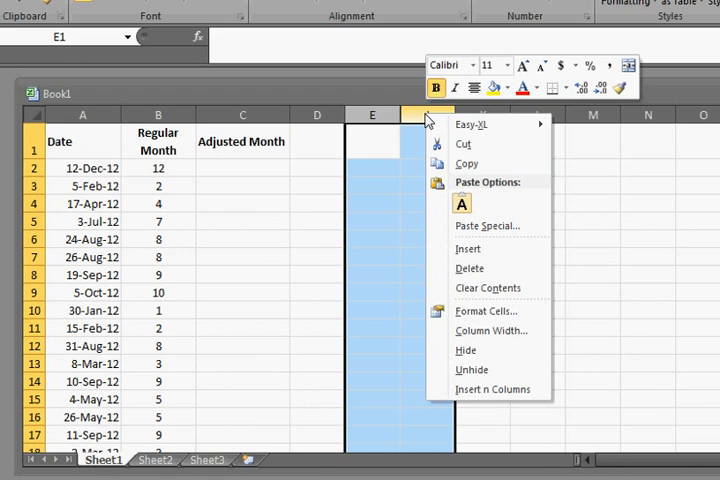
pyautogui.moveTo(472, 370)
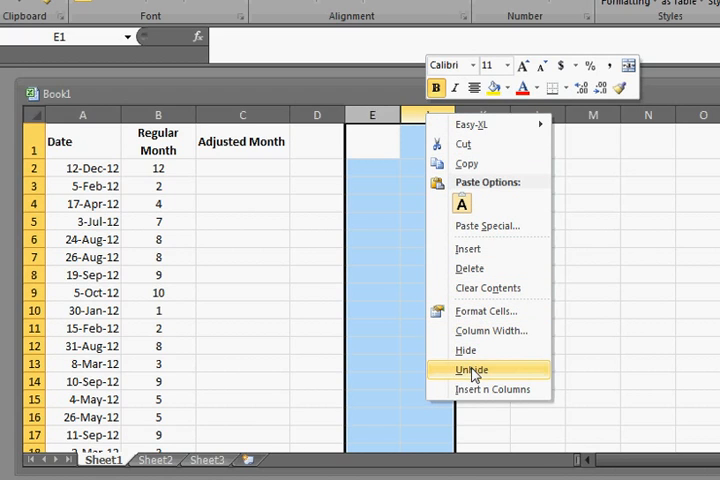
pyautogui.click(472, 370)
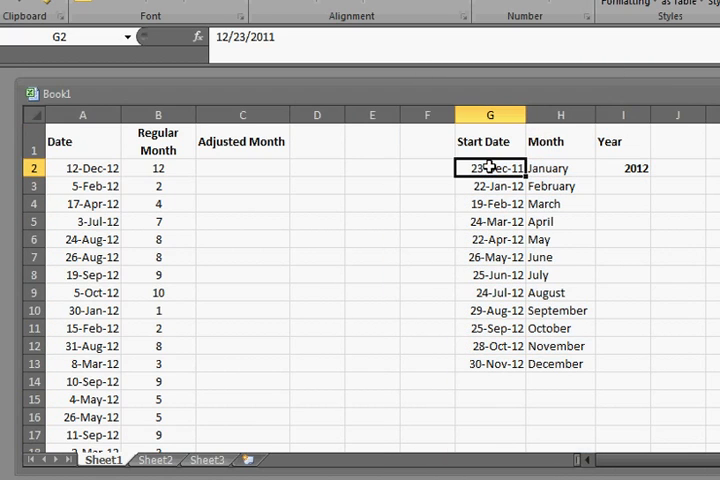
pyautogui.click(560, 168)
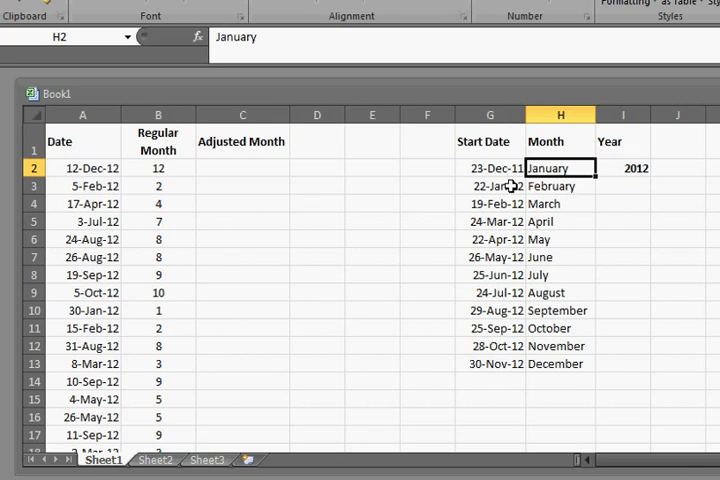
pyautogui.moveTo(468, 188)
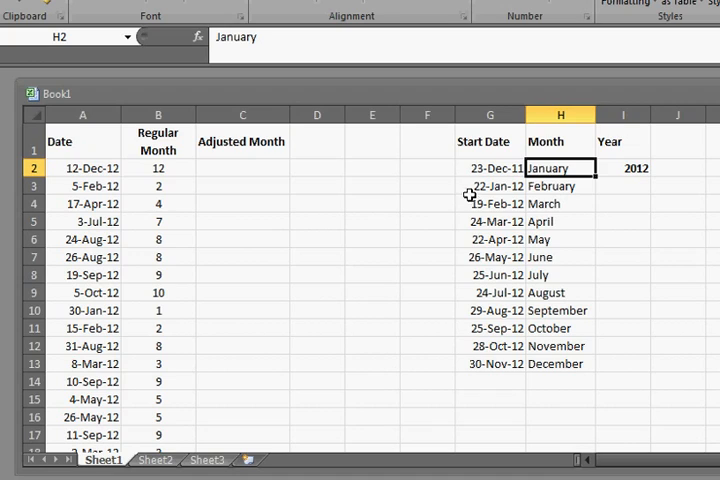
pyautogui.moveTo(470, 208)
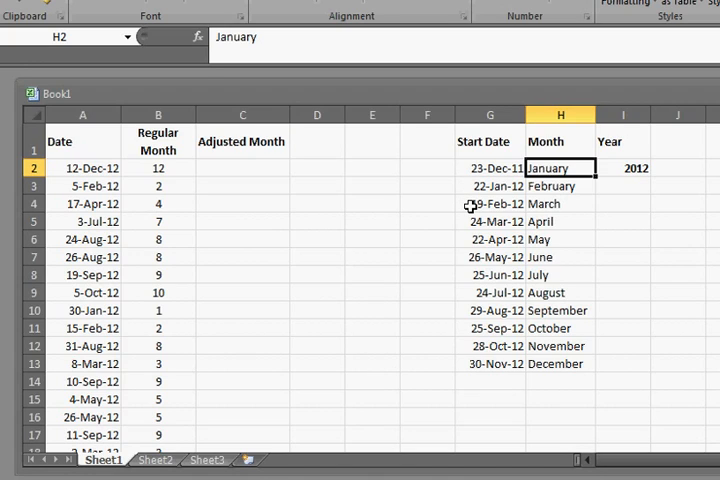
pyautogui.moveTo(576, 300)
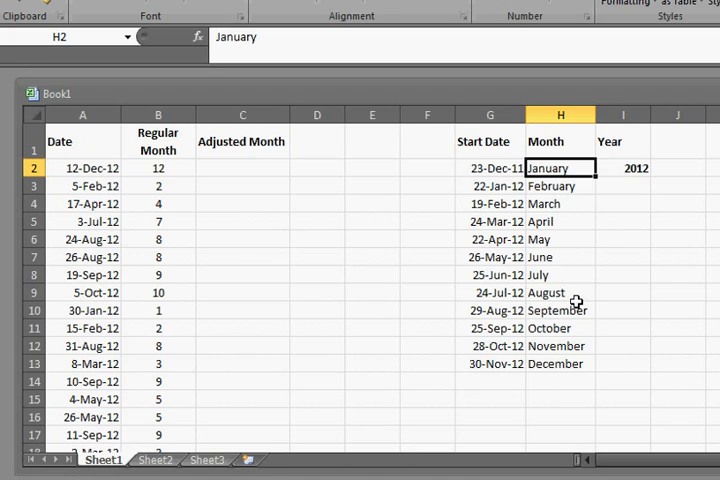
pyautogui.moveTo(616, 344)
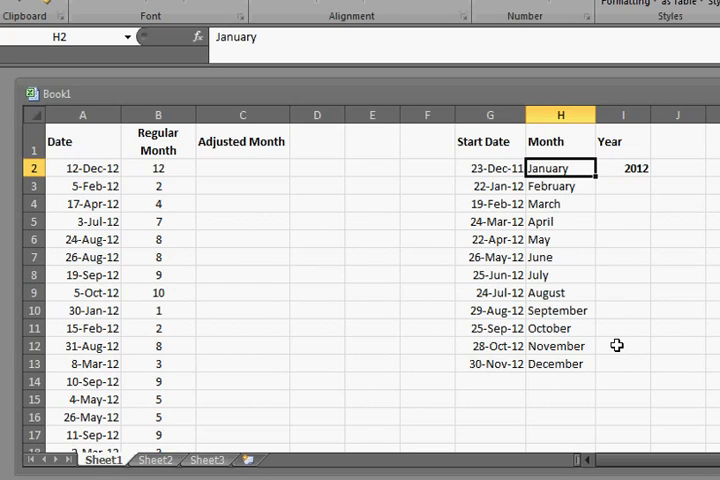
pyautogui.moveTo(508, 184)
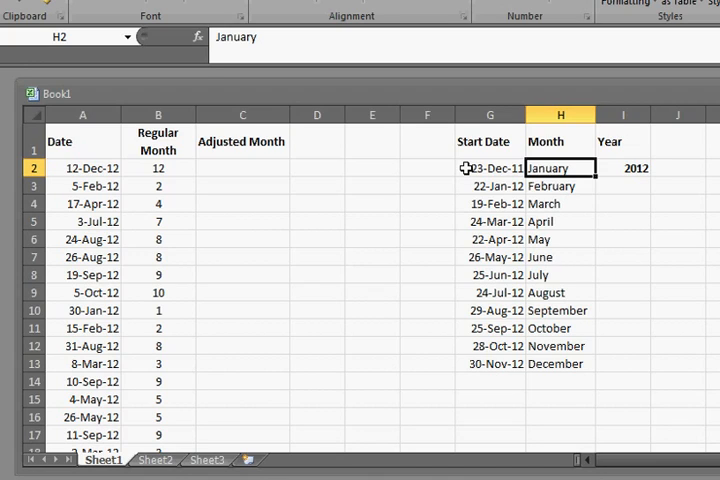
pyautogui.moveTo(464, 204)
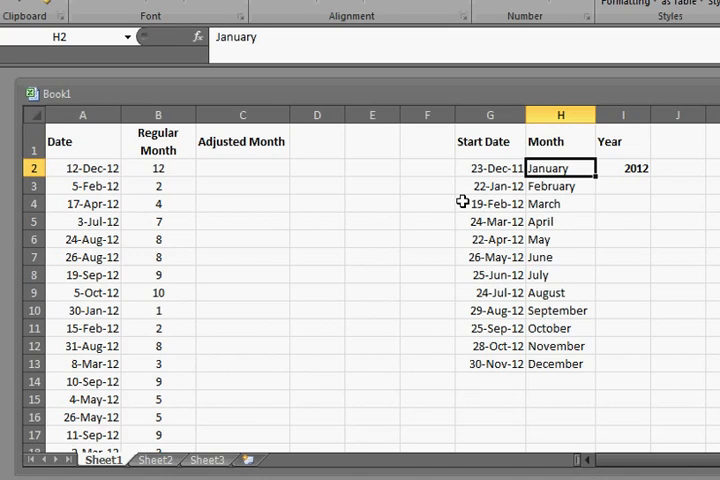
pyautogui.moveTo(464, 188)
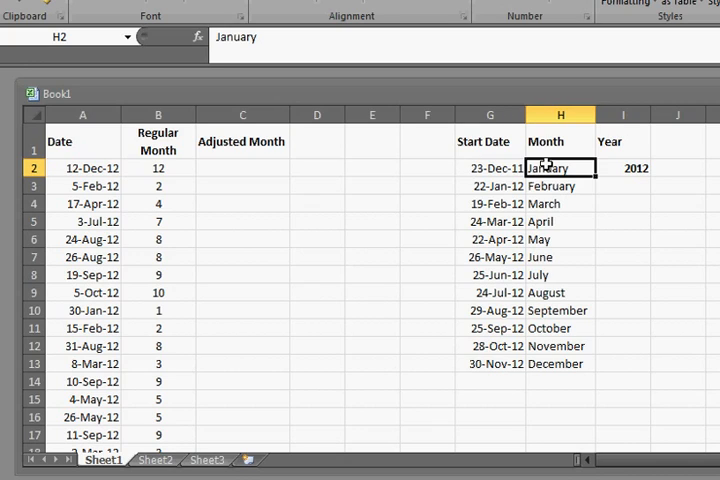
pyautogui.moveTo(472, 170)
pyautogui.write('=')
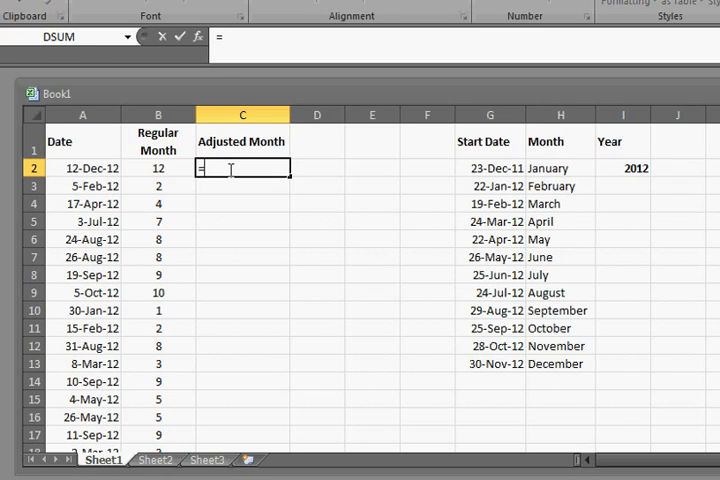
# Enter =VLOOKUP(A2,G2:H13,2,TRUE) in C2, returning December for the first date
pyautogui.write('vlookup')
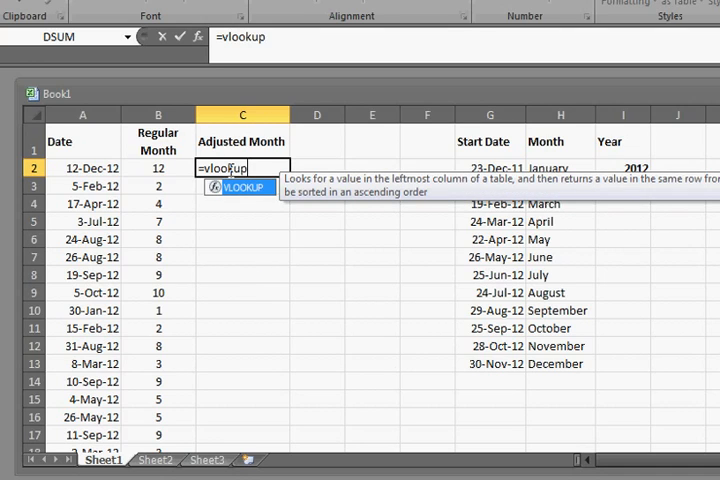
pyautogui.write('(')
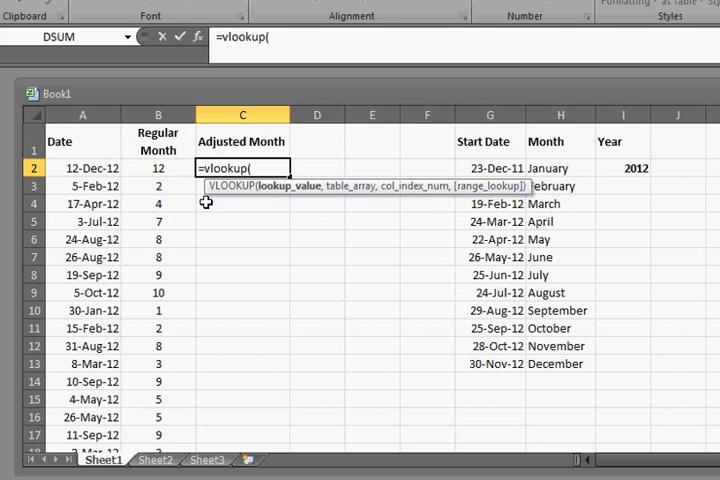
pyautogui.click(82, 168)
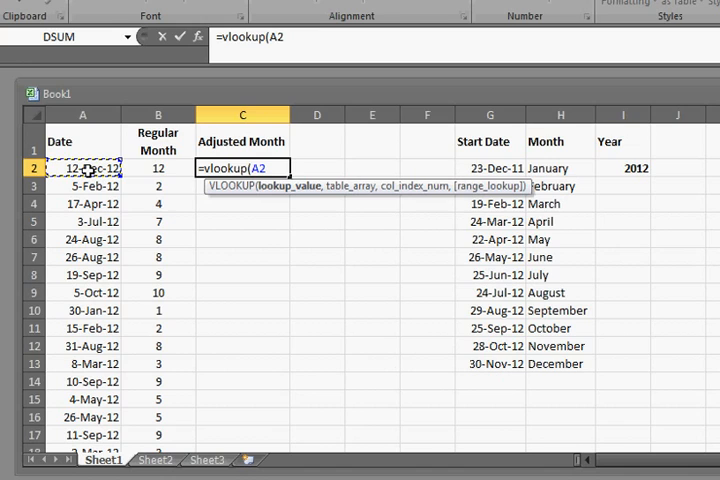
pyautogui.write(',G2:H11')
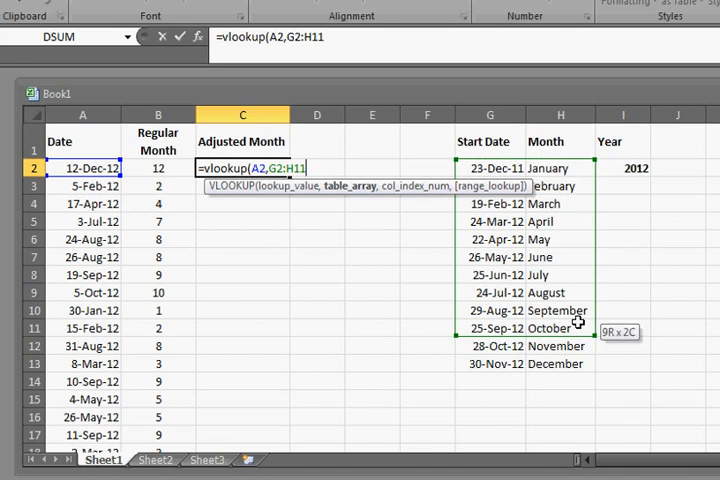
pyautogui.moveTo(578, 328); pyautogui.dragTo(578, 364)
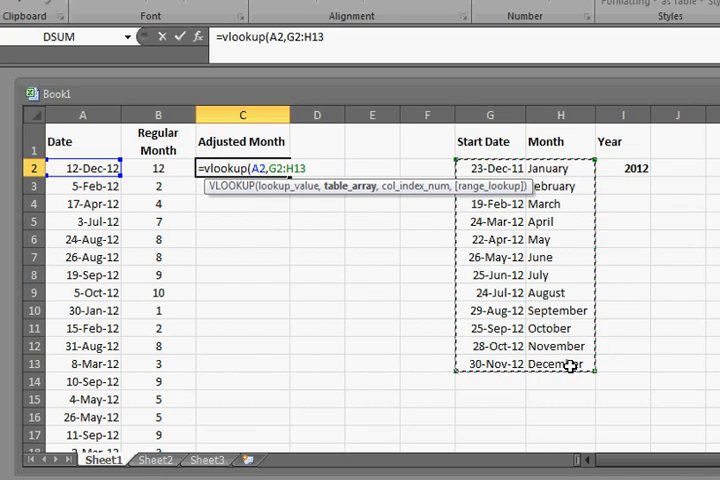
pyautogui.write(',')
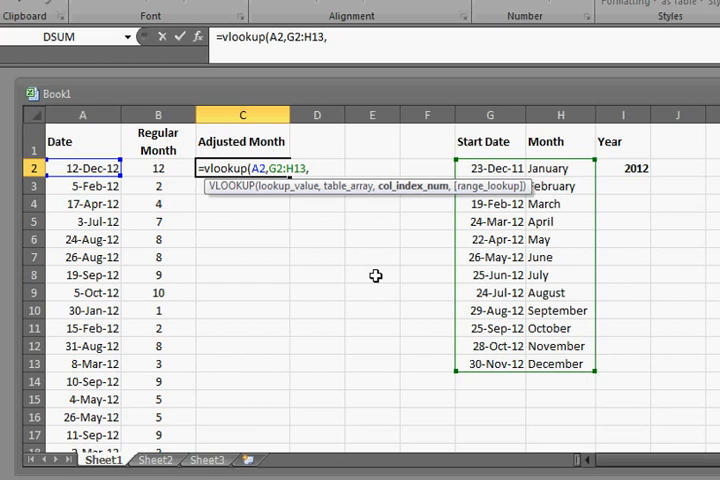
pyautogui.write('2')
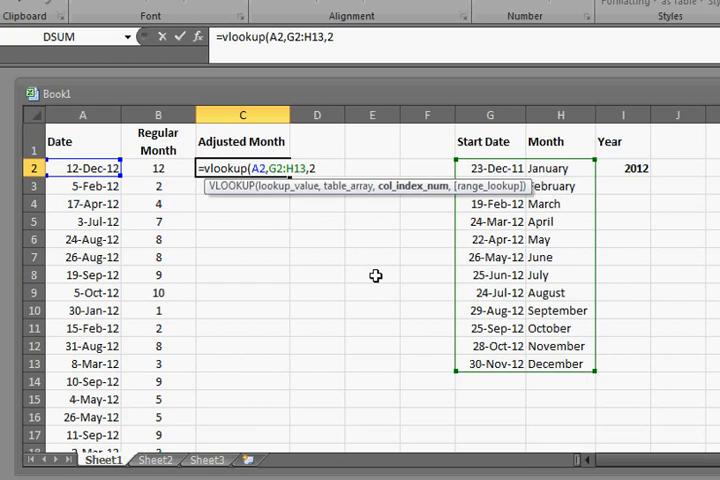
pyautogui.write(',true')
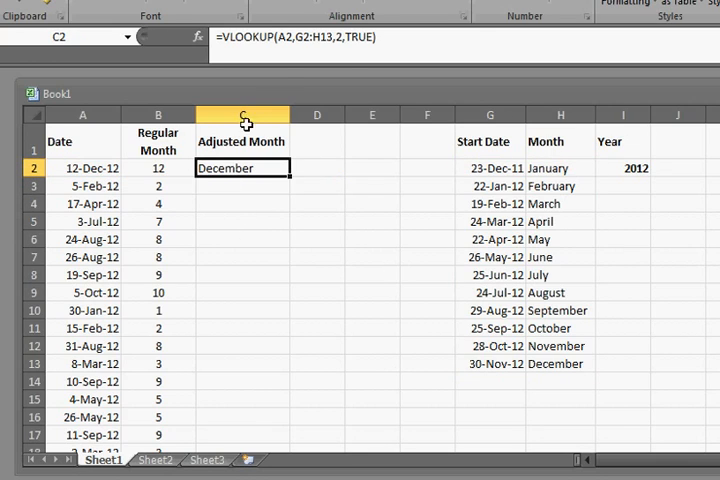
# Make the G2:H13 table range absolute with F4 so it holds when copied
pyautogui.doubleClick(244, 168)
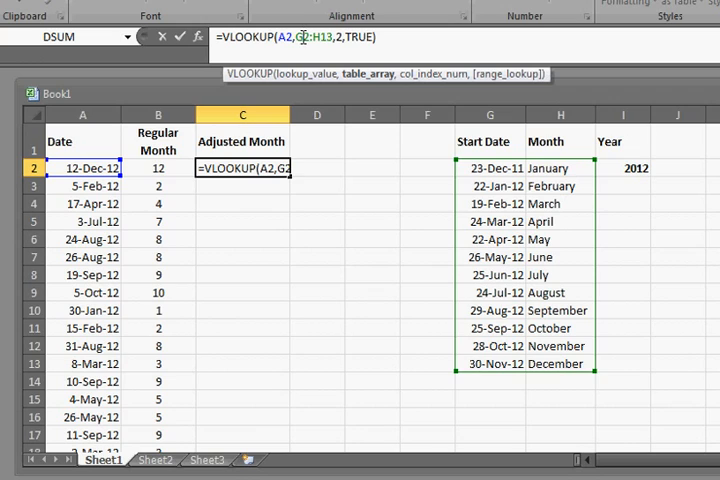
pyautogui.press('f4')
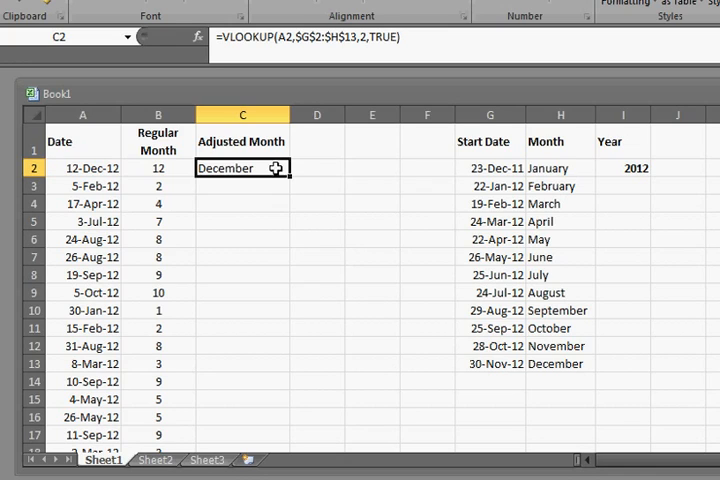
pyautogui.moveTo(76, 174)
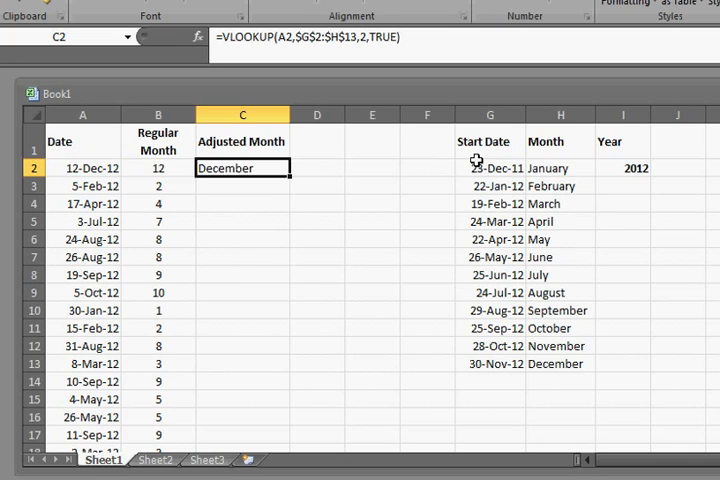
pyautogui.moveTo(452, 196)
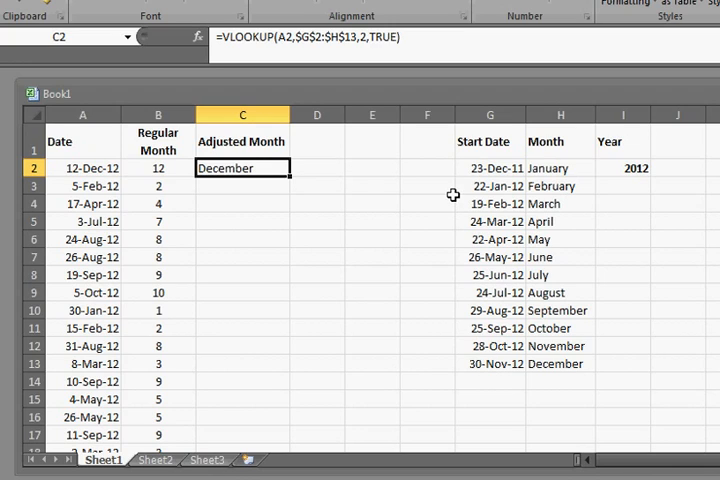
pyautogui.moveTo(436, 190)
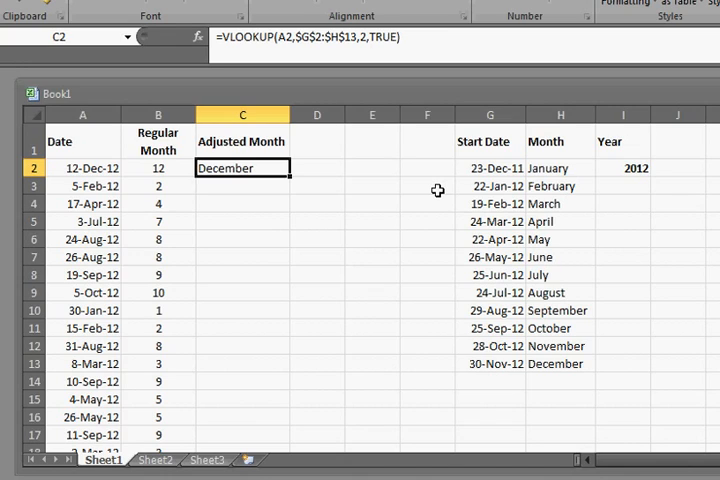
pyautogui.moveTo(386, 204)
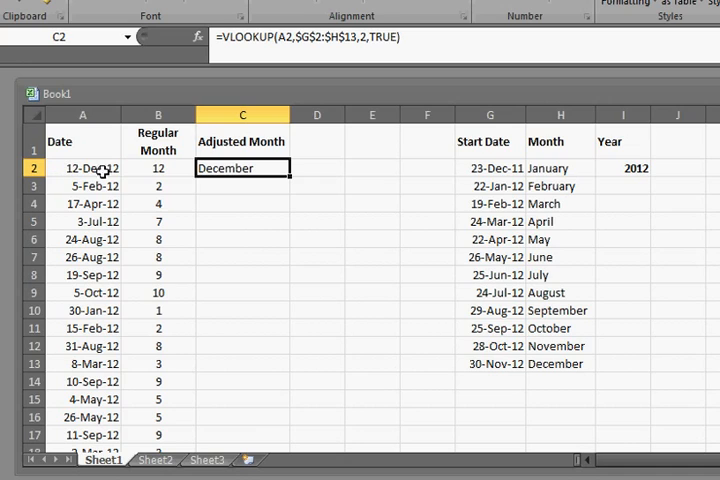
pyautogui.moveTo(480, 224)
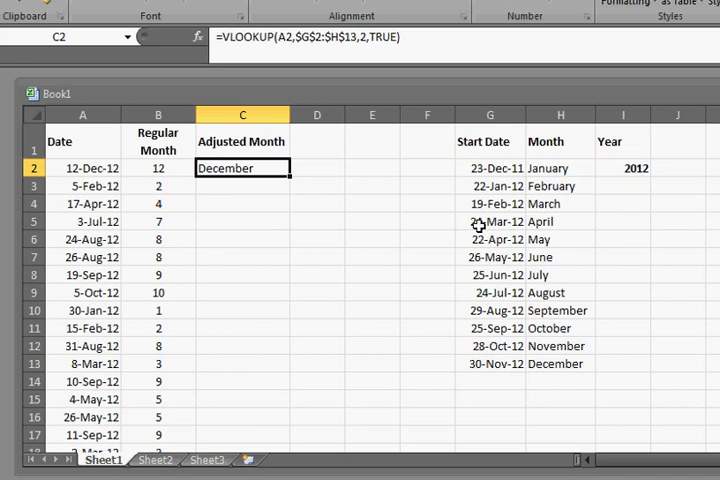
pyautogui.moveTo(486, 364)
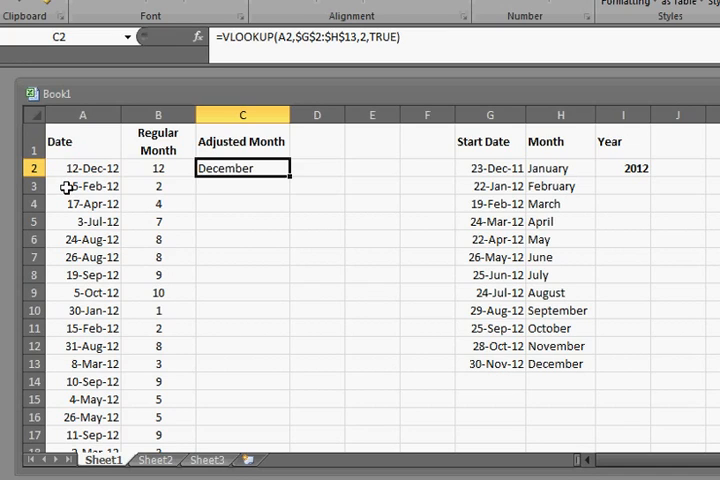
pyautogui.moveTo(478, 168)
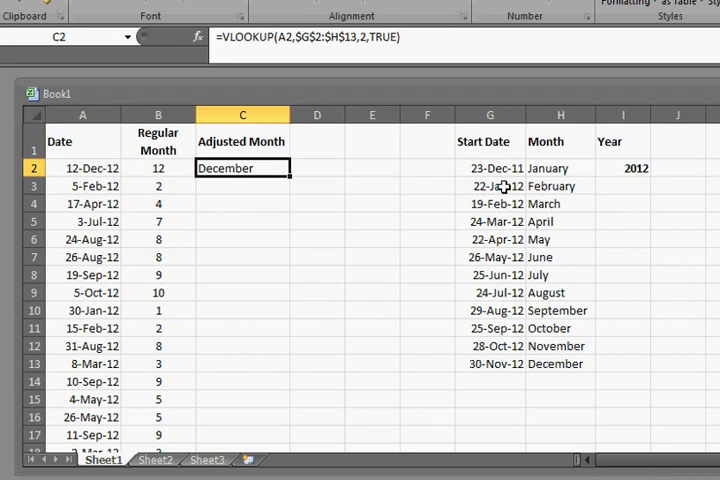
pyautogui.moveTo(292, 184)
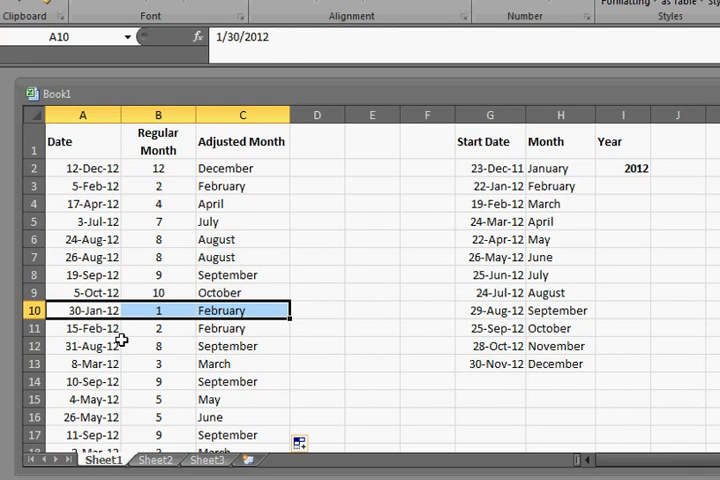
pyautogui.moveTo(144, 312)
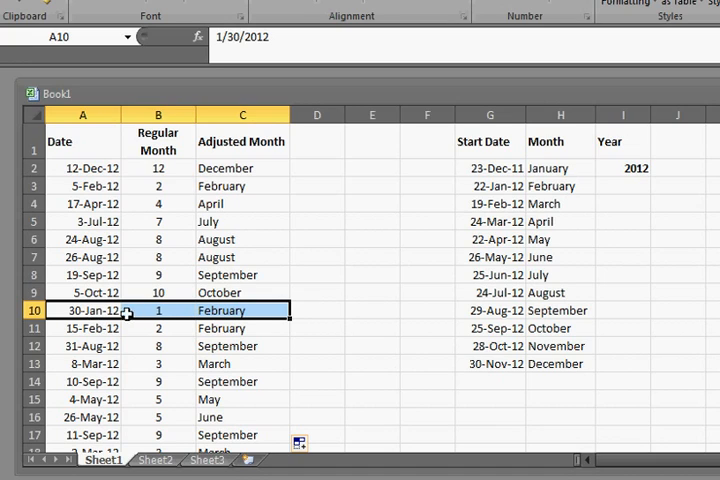
# Check the filled lookups: 30-Jan-12 gives February and 31-Aug-12 gives September
pyautogui.click(242, 310)
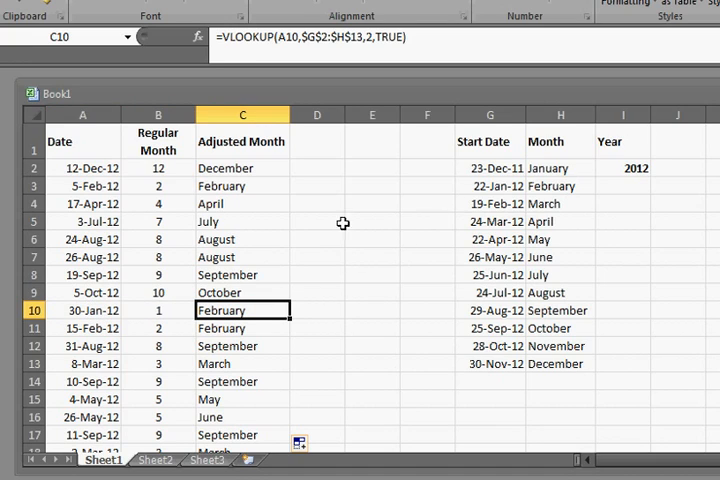
pyautogui.moveTo(414, 180)
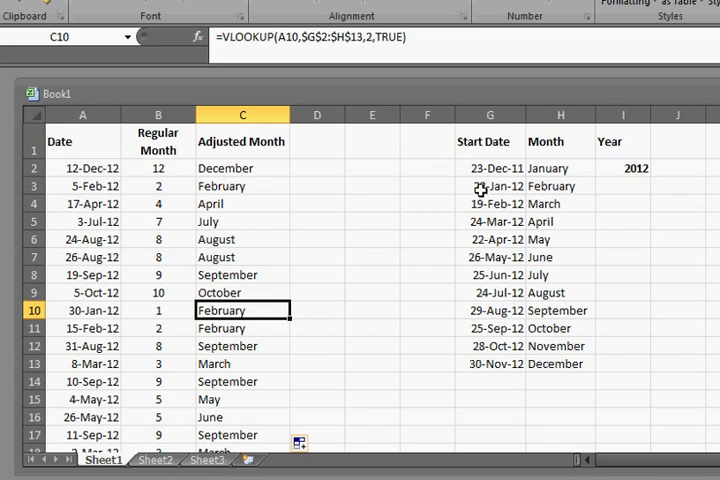
pyautogui.moveTo(480, 204)
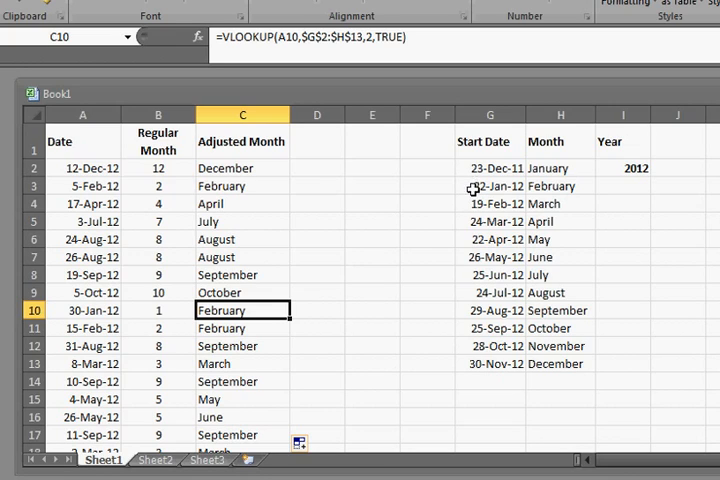
pyautogui.moveTo(472, 188)
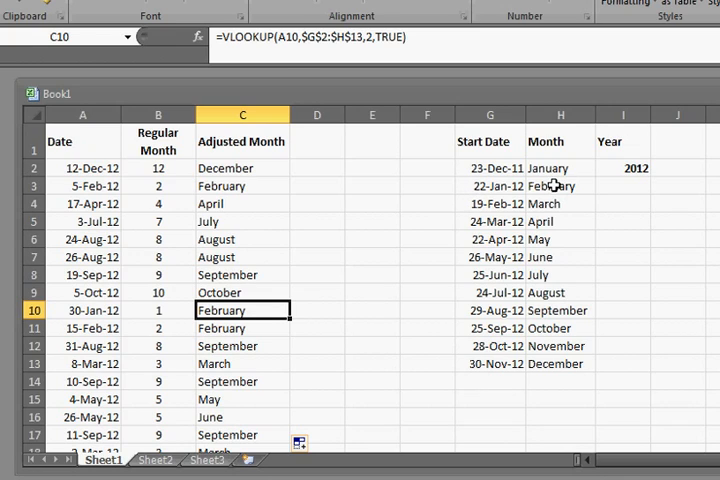
pyautogui.click(560, 184)
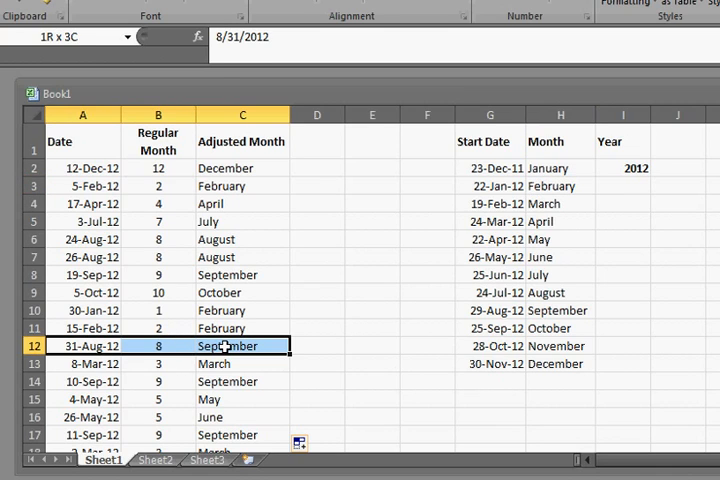
pyautogui.click(84, 346)
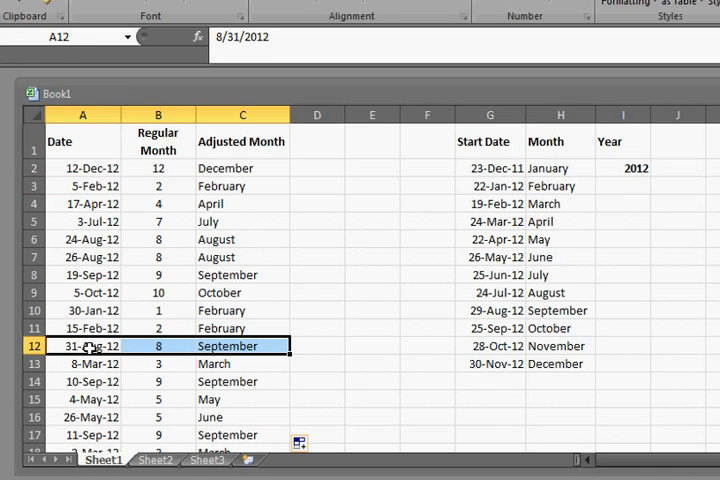
pyautogui.click(242, 346)
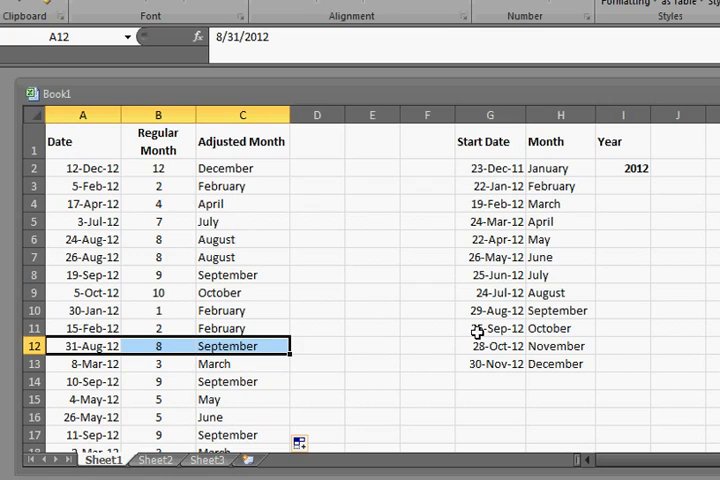
pyautogui.moveTo(492, 324)
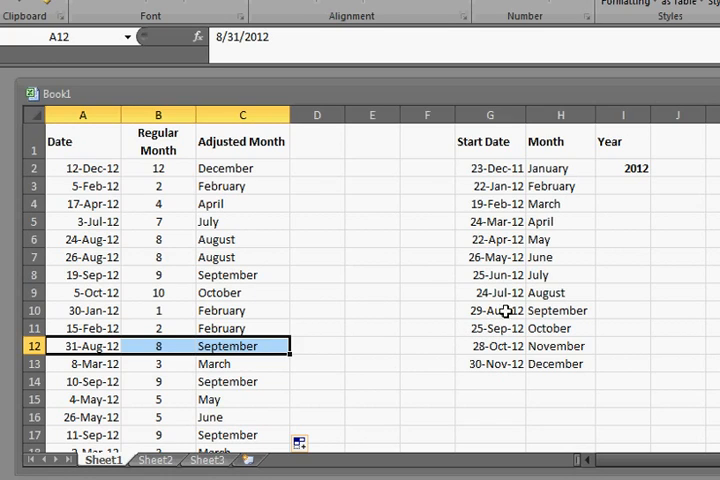
pyautogui.click(242, 346)
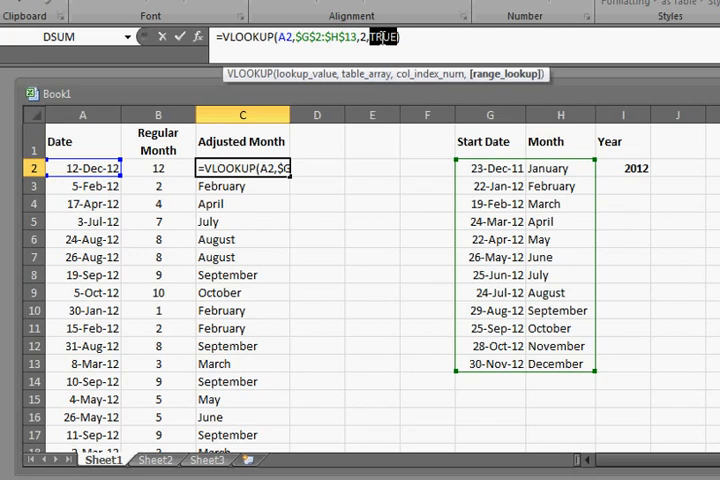
# Change the VLOOKUP's last argument to FALSE and review the resulting #N/A values down column C
pyautogui.write('fa')
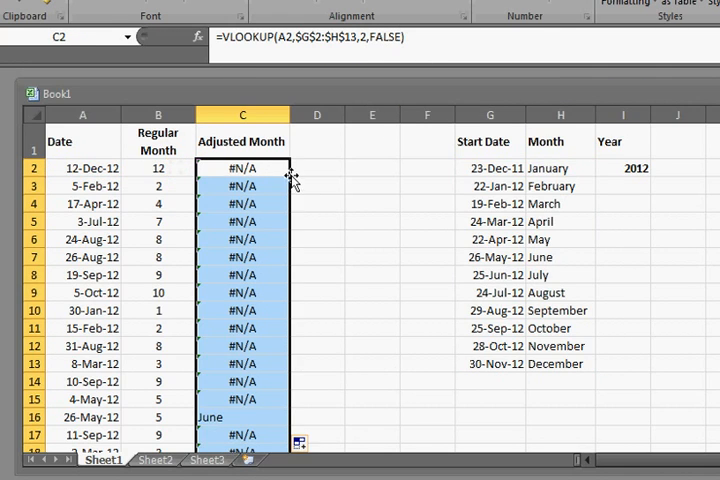
pyautogui.scroll(-3)
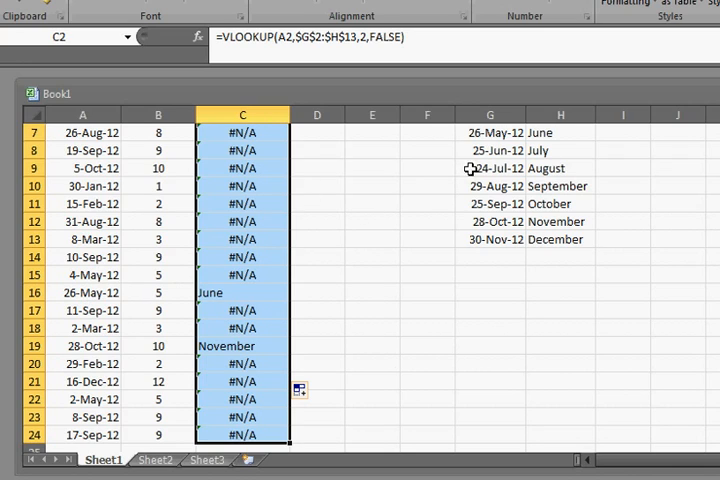
pyautogui.moveTo(84, 352)
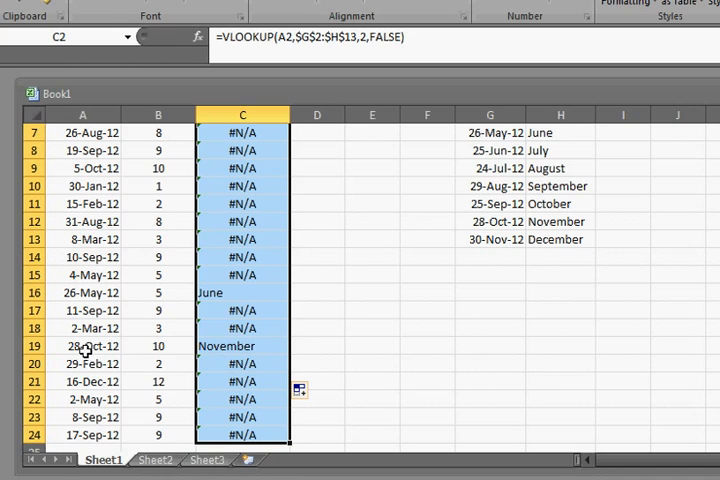
pyautogui.scroll(-3)
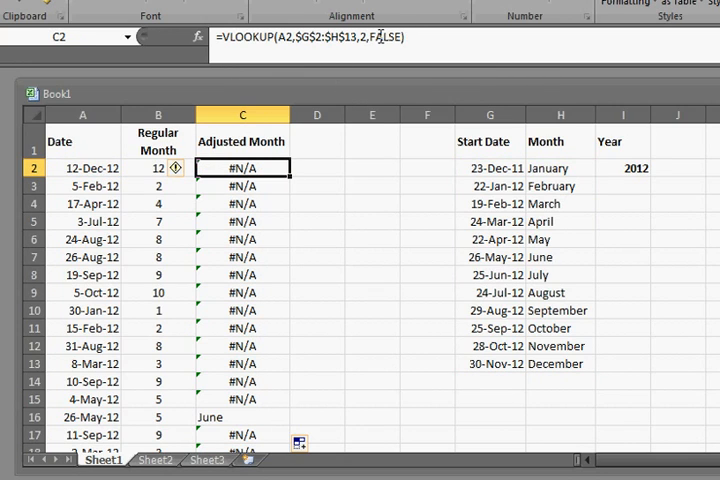
pyautogui.doubleClick(242, 168)
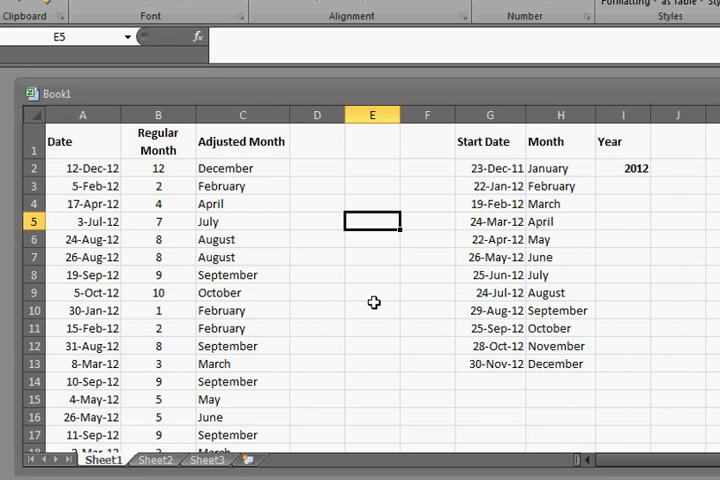
pyautogui.moveTo(420, 212)
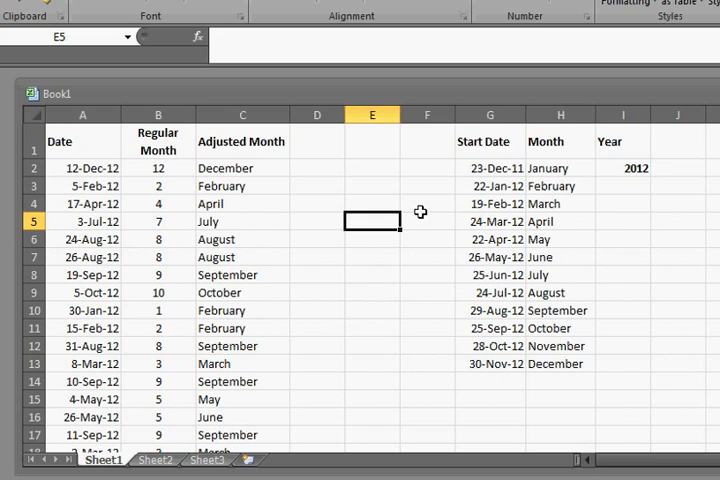
# Review the restored TRUE lookup: 26-May-12 start date and 17-Apr-12 returning April
pyautogui.click(490, 168)
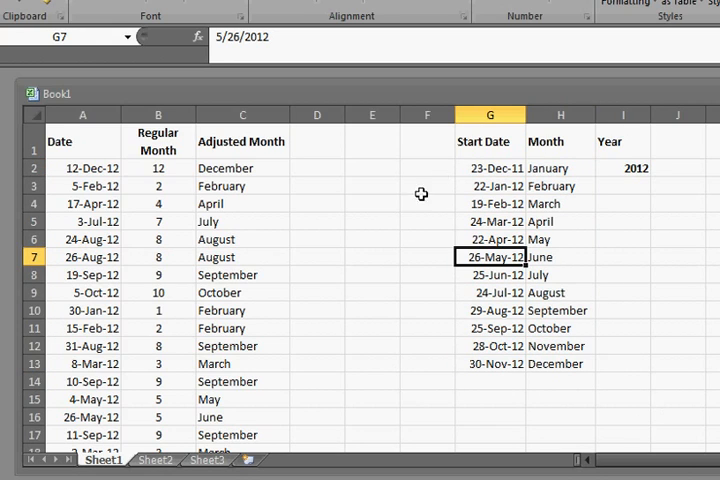
pyautogui.moveTo(180, 232)
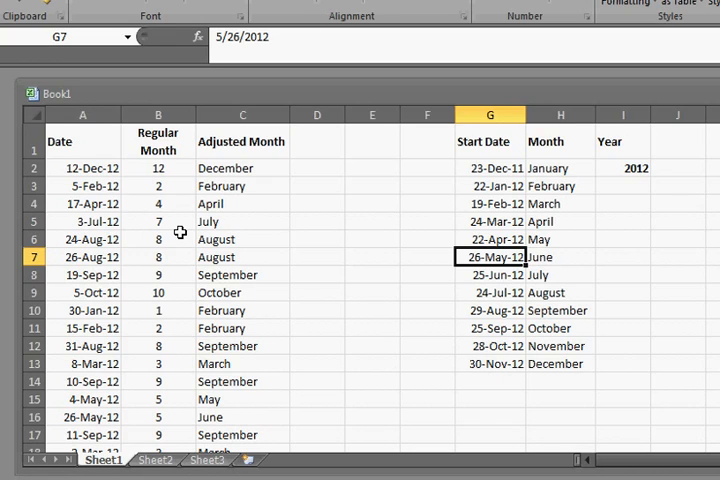
pyautogui.click(242, 204)
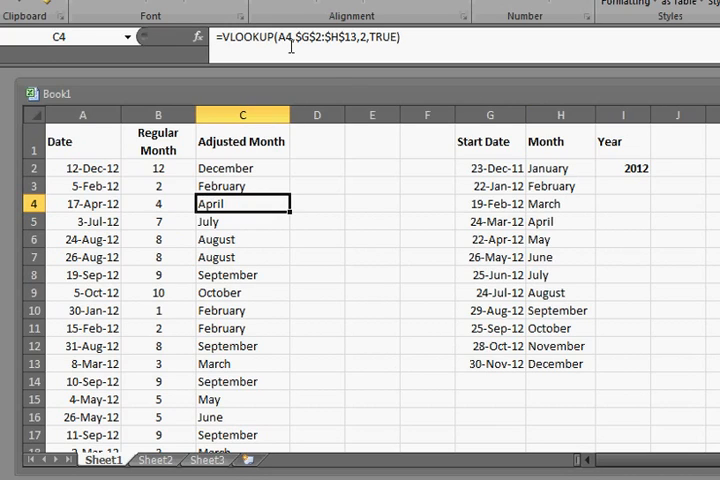